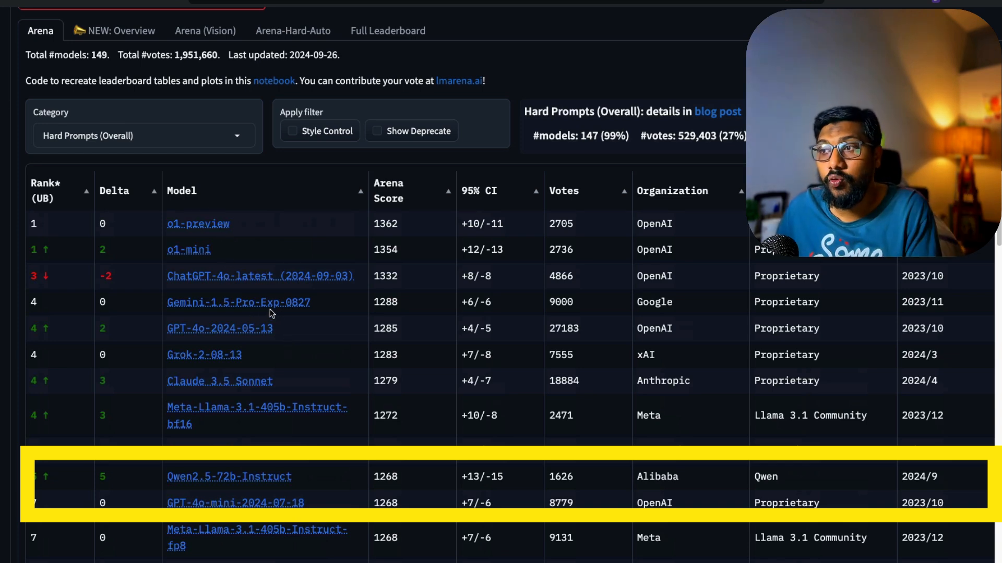
{"action": "mouse_move", "coordinate": [289, 331]}
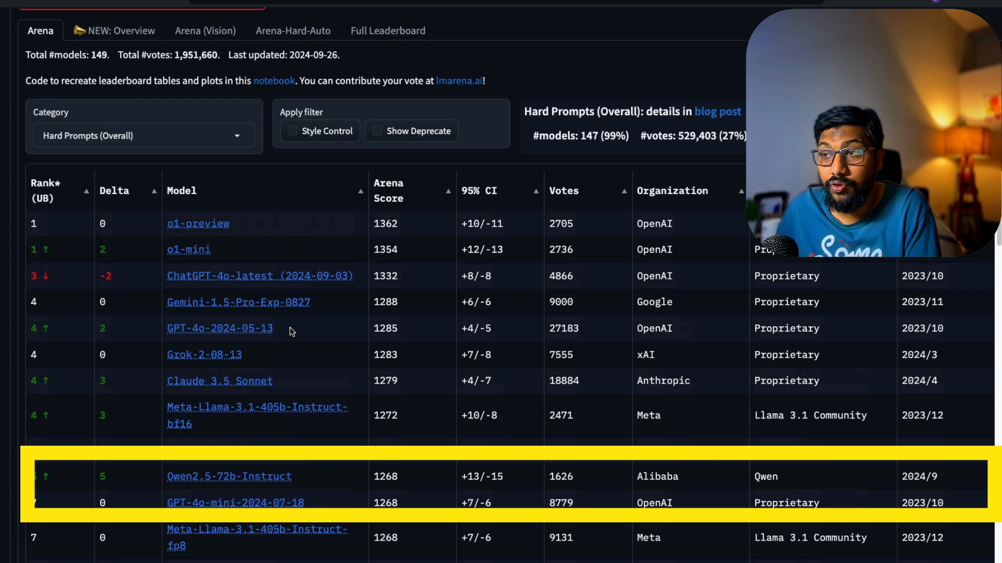
- Scroll down the Chatbot Arena leaderboard to the Hard Prompts (Overall) rankings
{"action": "scroll", "scroll_direction": "down", "scroll_amount": 3}
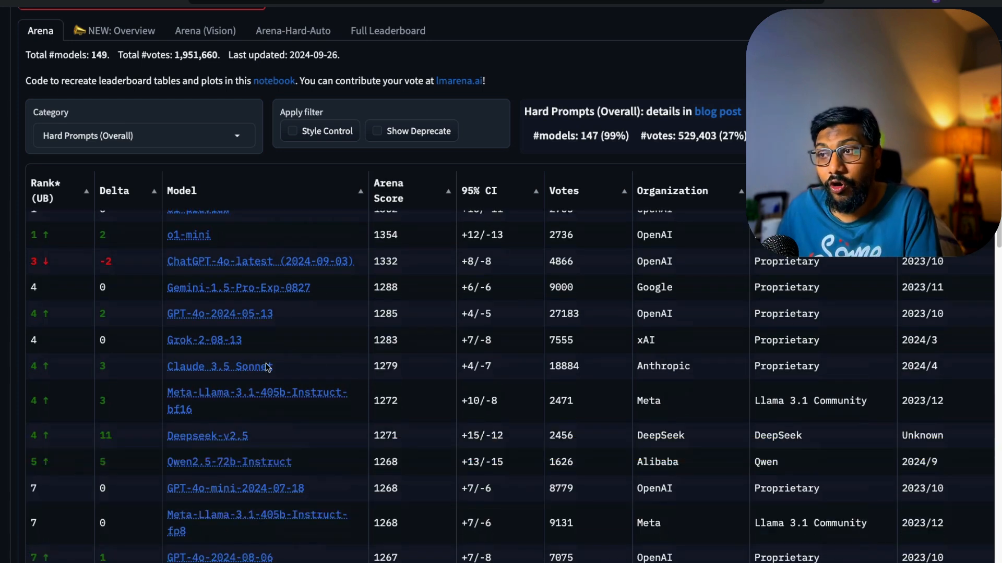
{"action": "scroll", "scroll_direction": "down", "scroll_amount": 3}
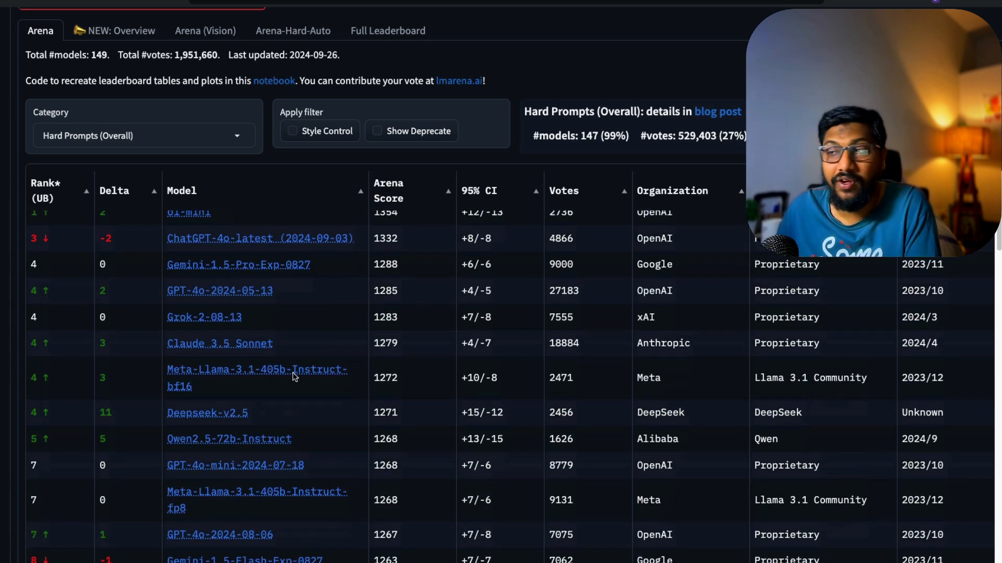
{"action": "mouse_move", "coordinate": [304, 432]}
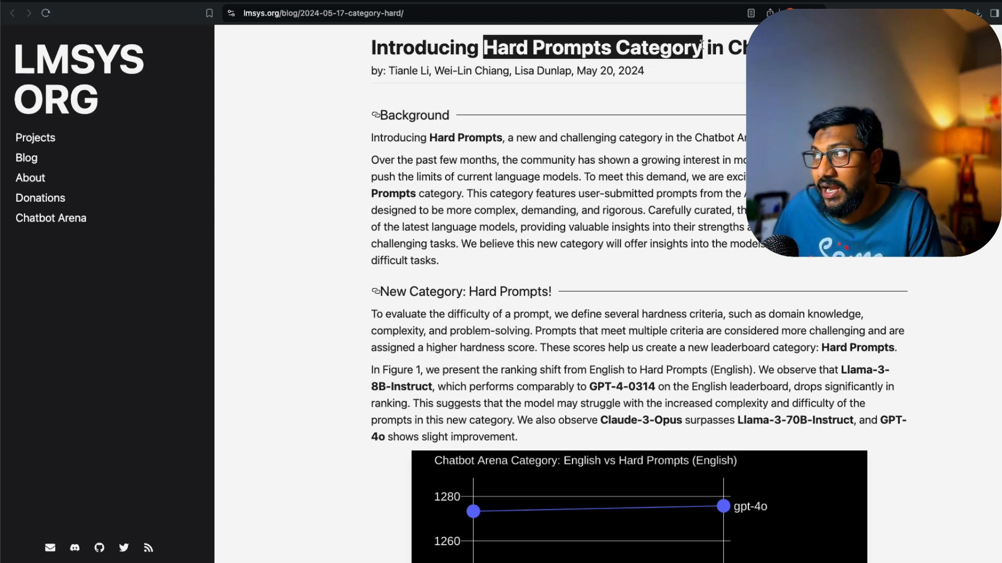
- Read through the Hard Prompts example prompts, selecting the Prompt 8 sentence about GLSL particles
{"action": "scroll", "scroll_direction": "down", "scroll_amount": 3}
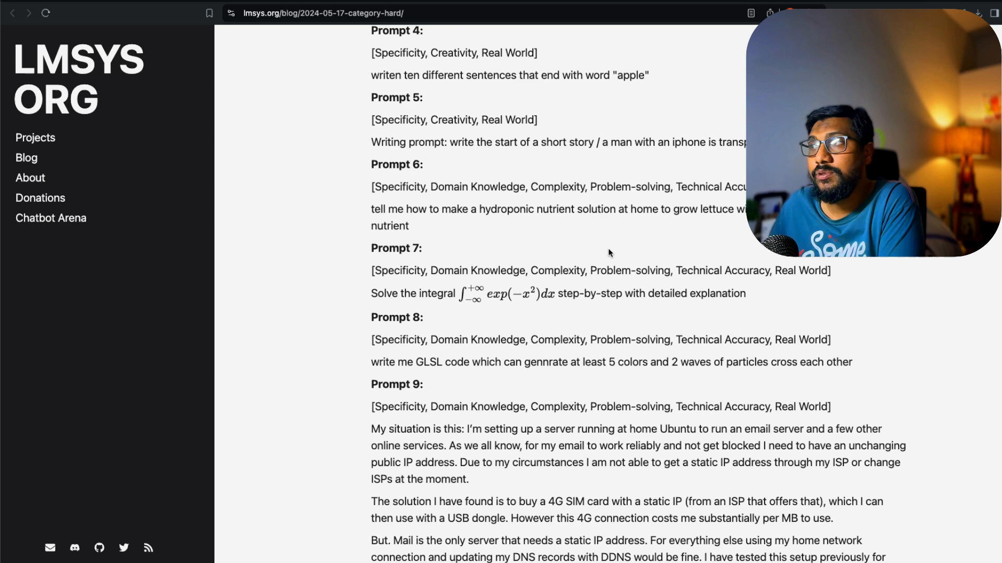
{"action": "scroll", "scroll_direction": "down", "scroll_amount": 3}
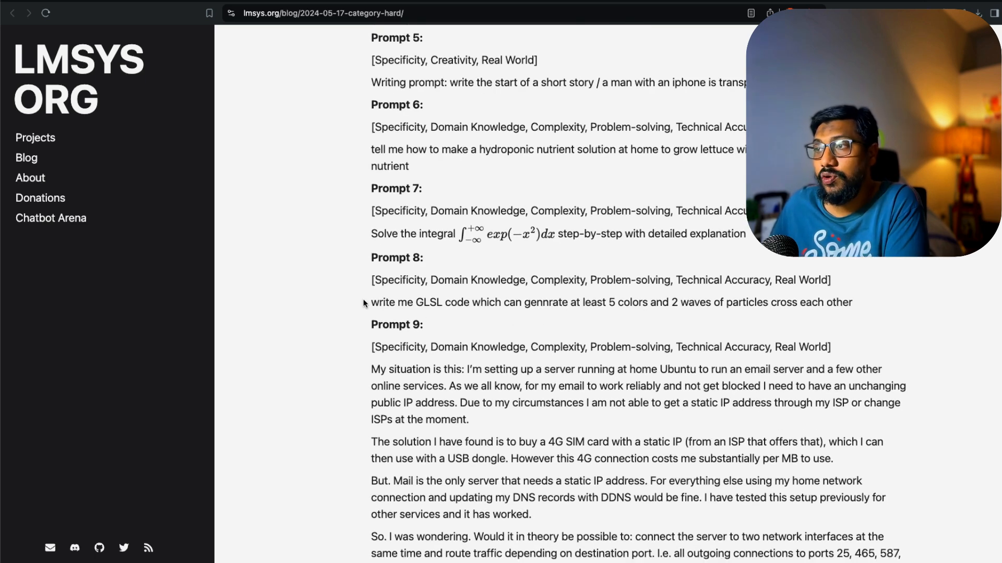
{"action": "left_click_drag", "start_coordinate": [378, 303], "coordinate": [562, 303]}
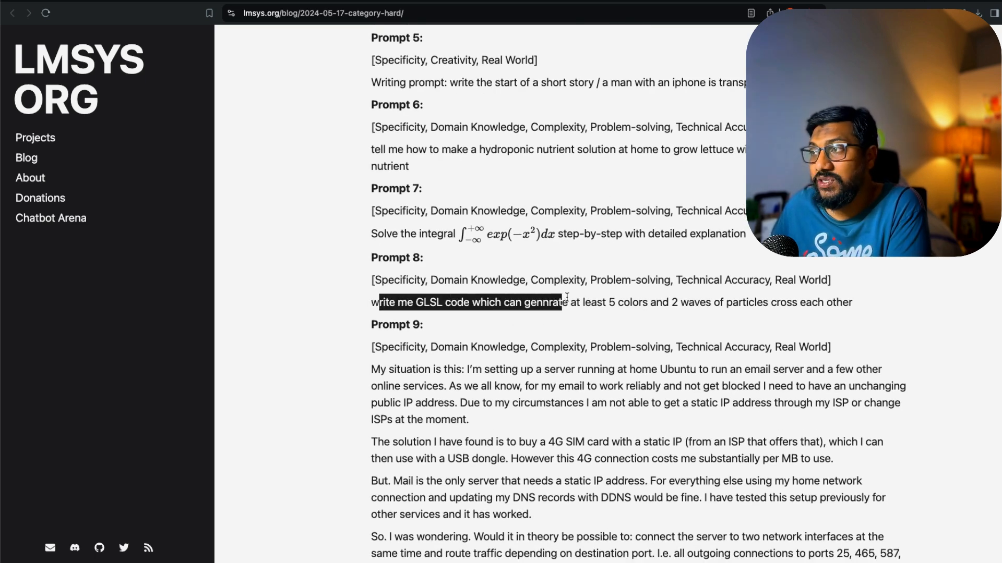
{"action": "left_click_drag", "start_coordinate": [561, 302], "coordinate": [786, 303]}
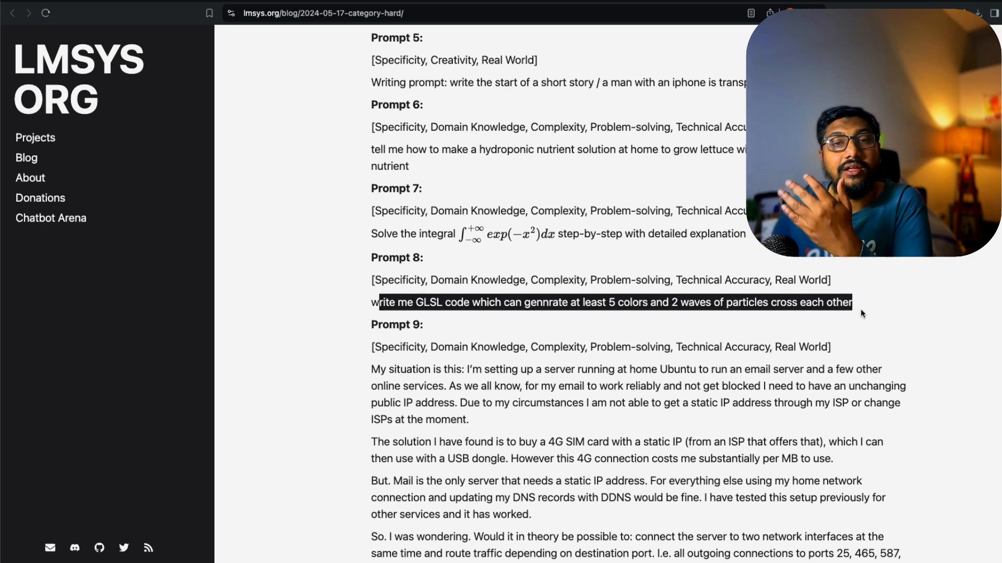
{"action": "scroll", "scroll_direction": "down", "scroll_amount": 3}
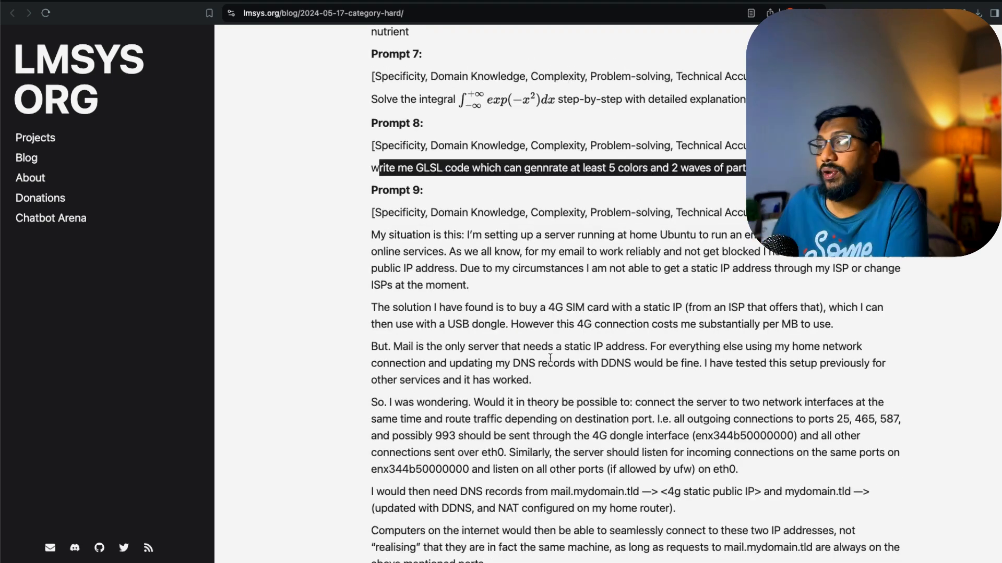
{"action": "scroll", "scroll_direction": "down", "scroll_amount": 3}
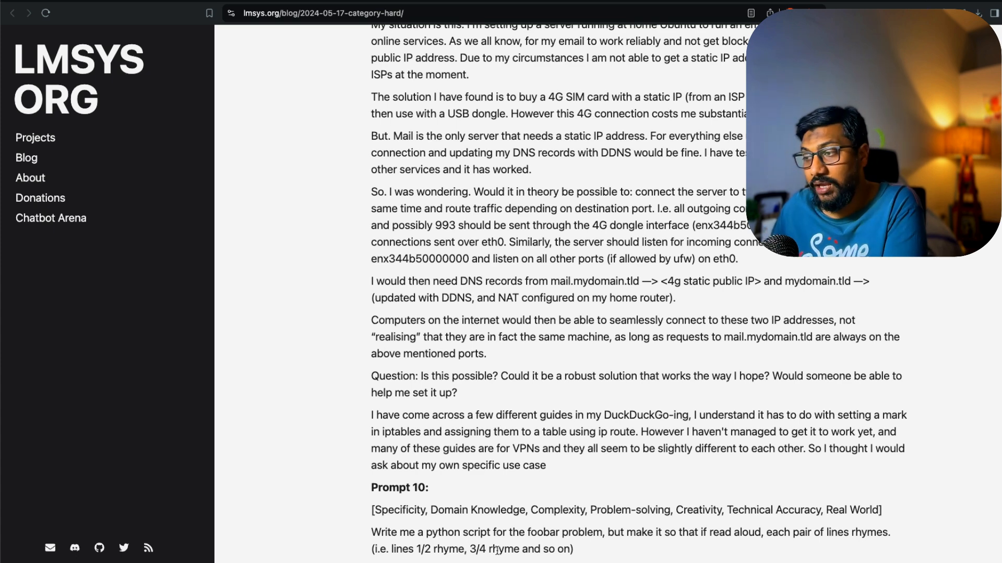
{"action": "mouse_move", "coordinate": [578, 548]}
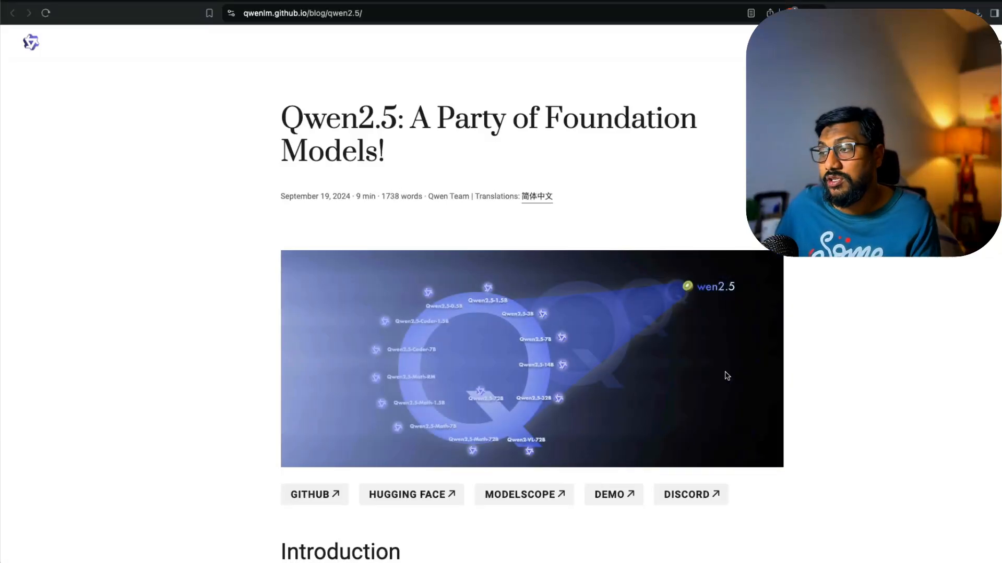
{"action": "scroll", "scroll_direction": "down", "scroll_amount": 3}
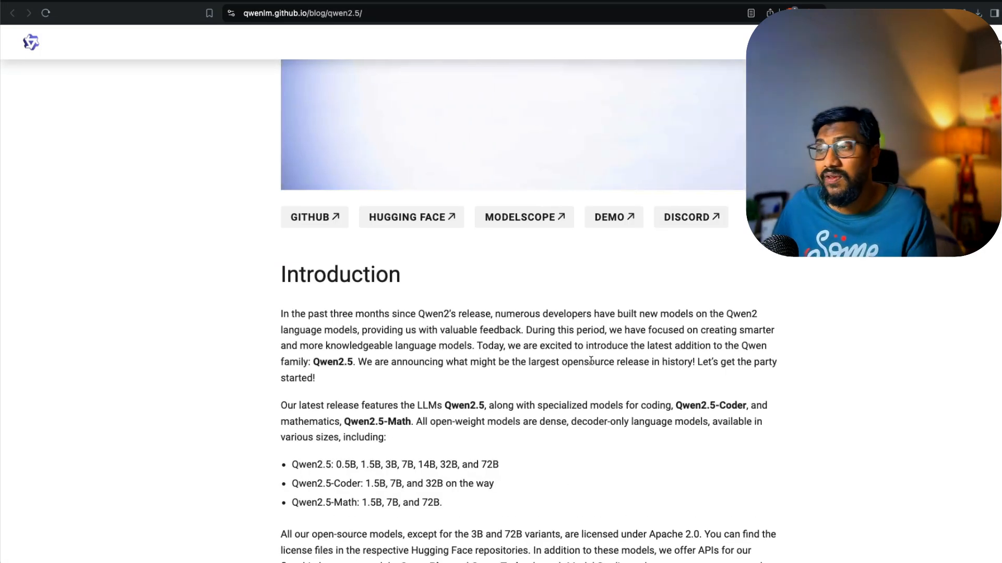
{"action": "scroll", "scroll_direction": "down", "scroll_amount": 3}
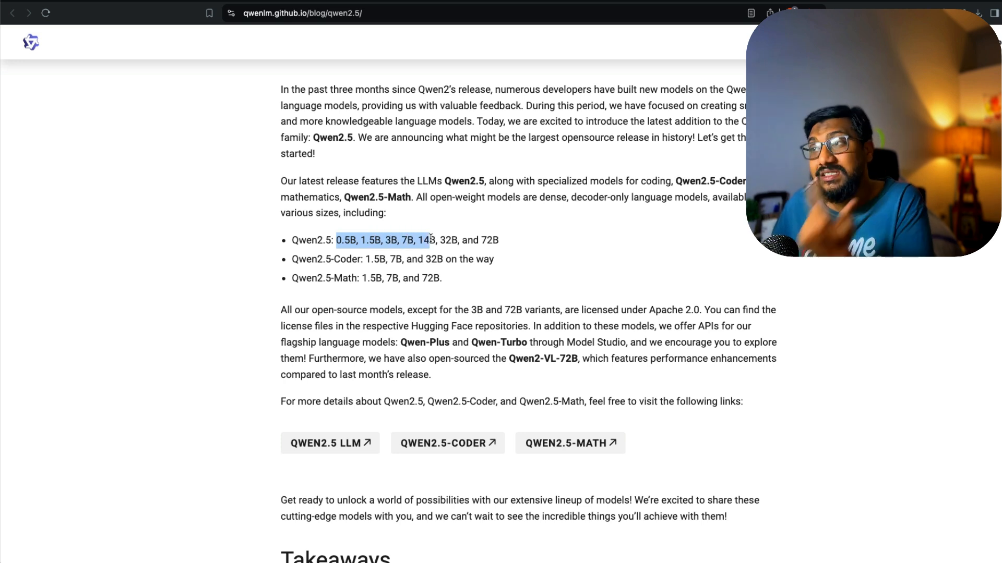
{"action": "left_click_drag", "start_coordinate": [428, 240], "coordinate": [499, 240]}
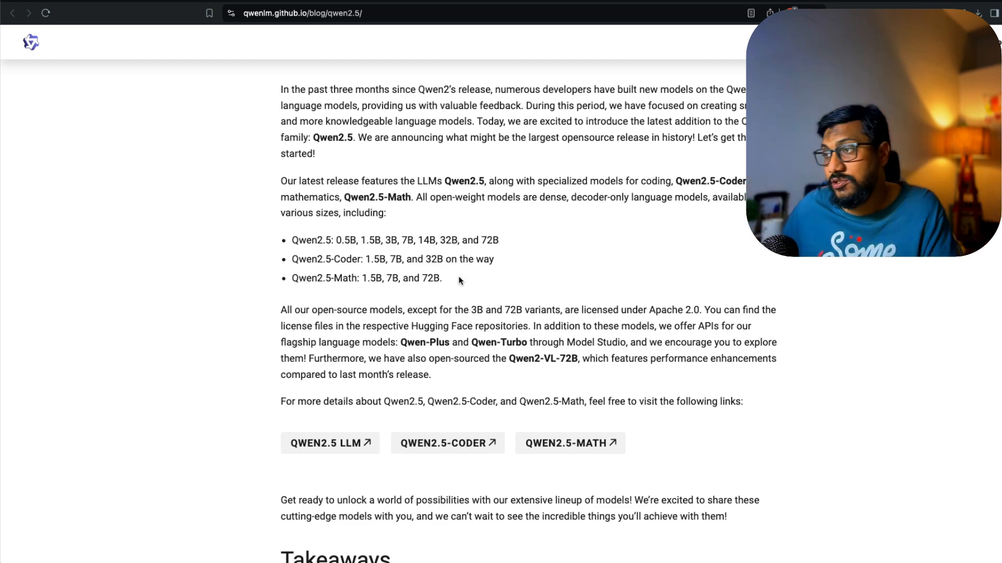
{"action": "scroll", "scroll_direction": "down", "scroll_amount": 3}
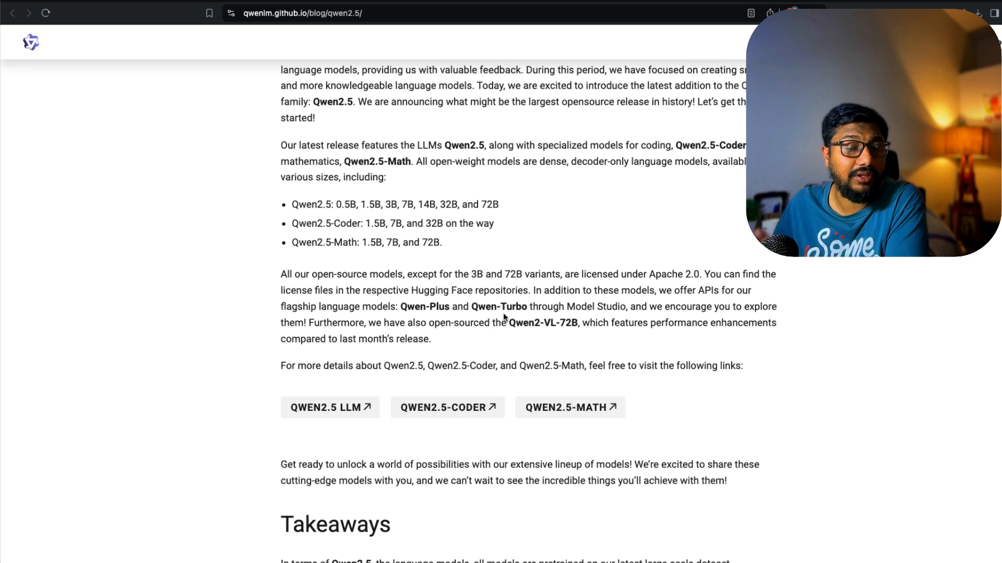
{"action": "mouse_move", "coordinate": [587, 338]}
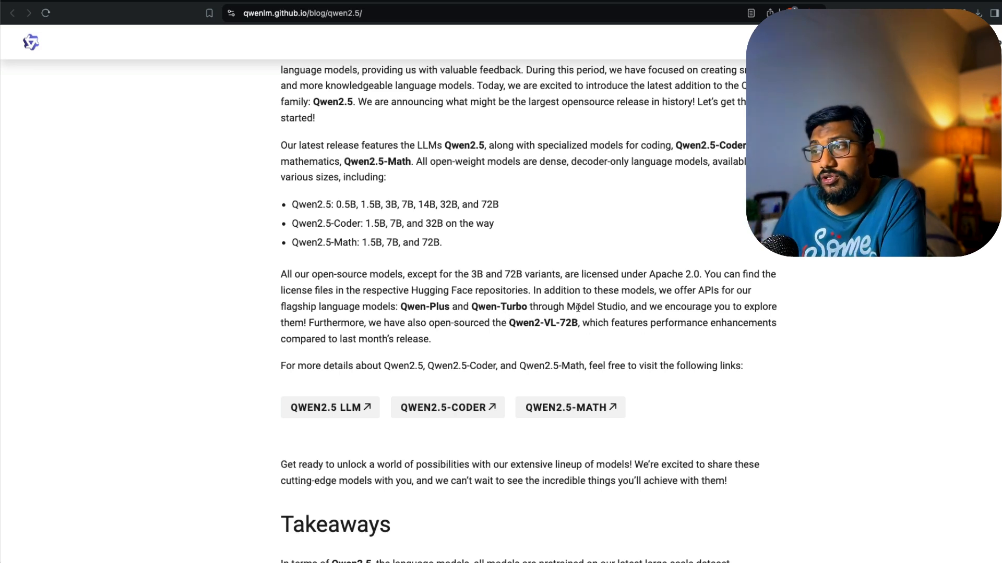
{"action": "scroll", "scroll_direction": "down", "scroll_amount": 3}
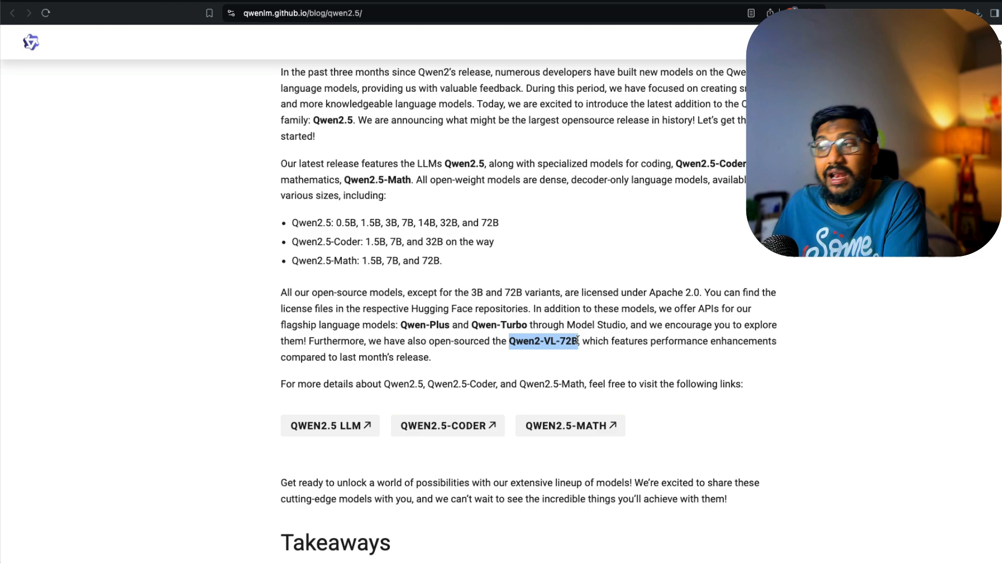
{"action": "mouse_move", "coordinate": [582, 361]}
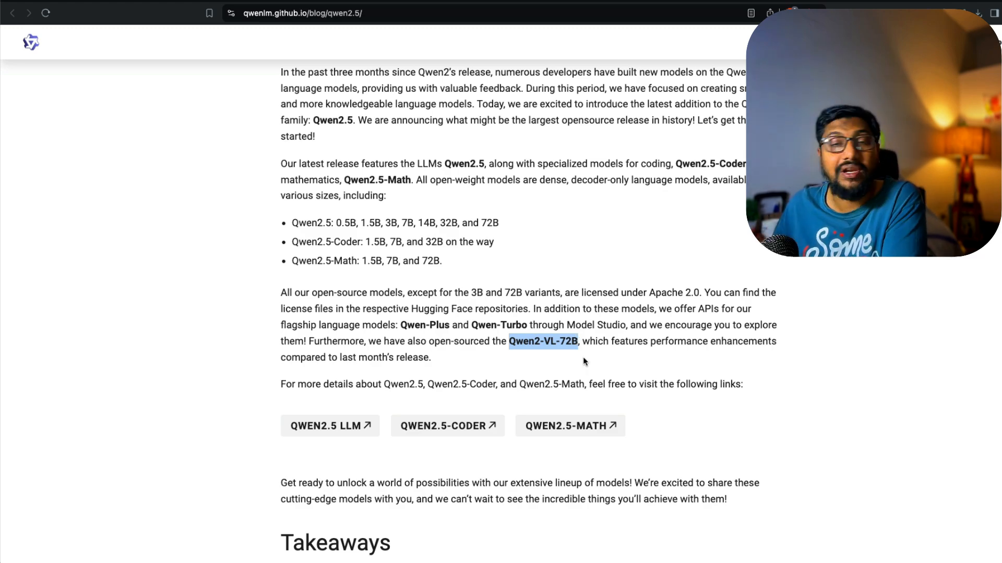
{"action": "scroll", "scroll_direction": "down", "scroll_amount": 3}
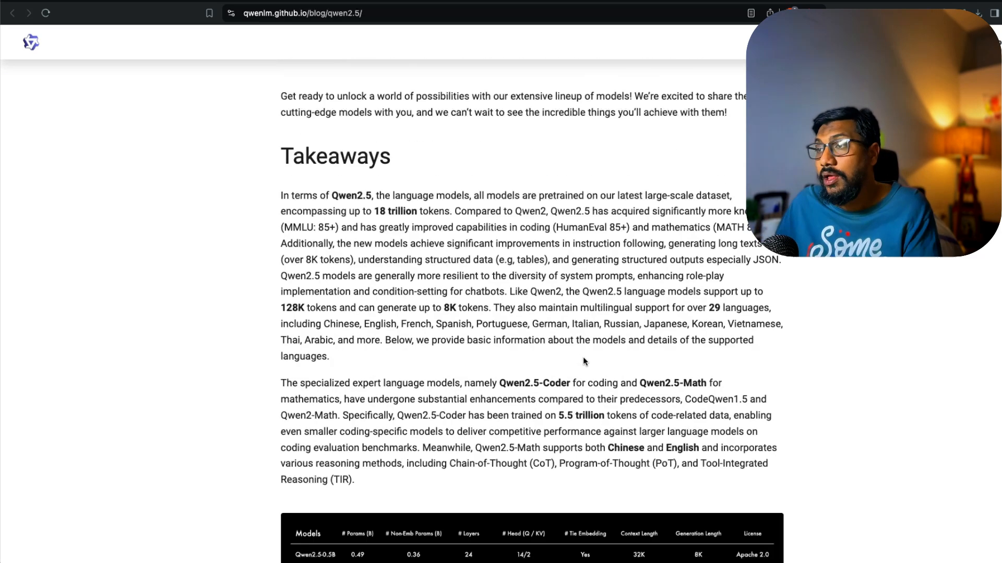
- Scroll past the Qwen-Plus table and the small-model benchmark chart
{"action": "scroll", "scroll_direction": "down", "scroll_amount": 3}
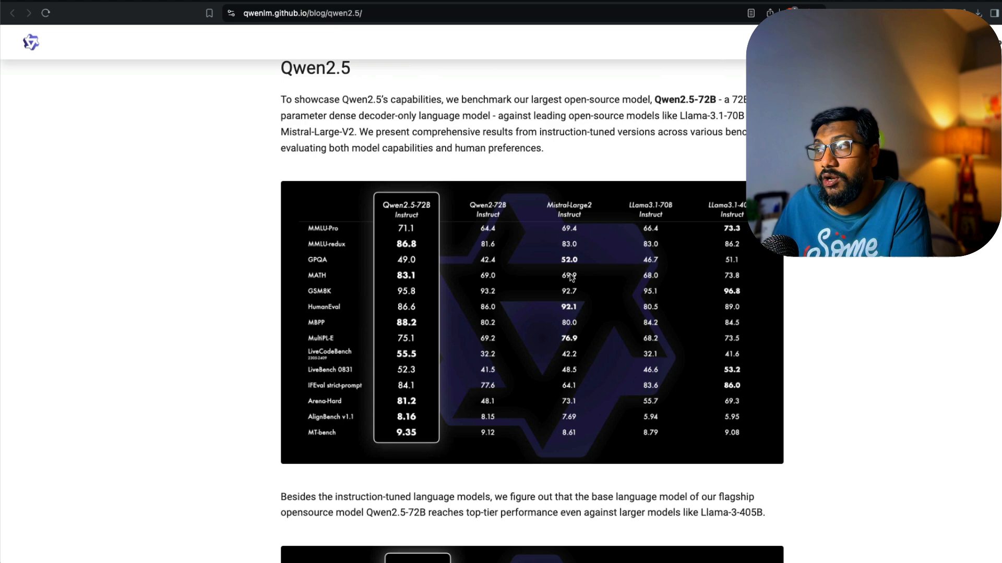
{"action": "mouse_move", "coordinate": [586, 254]}
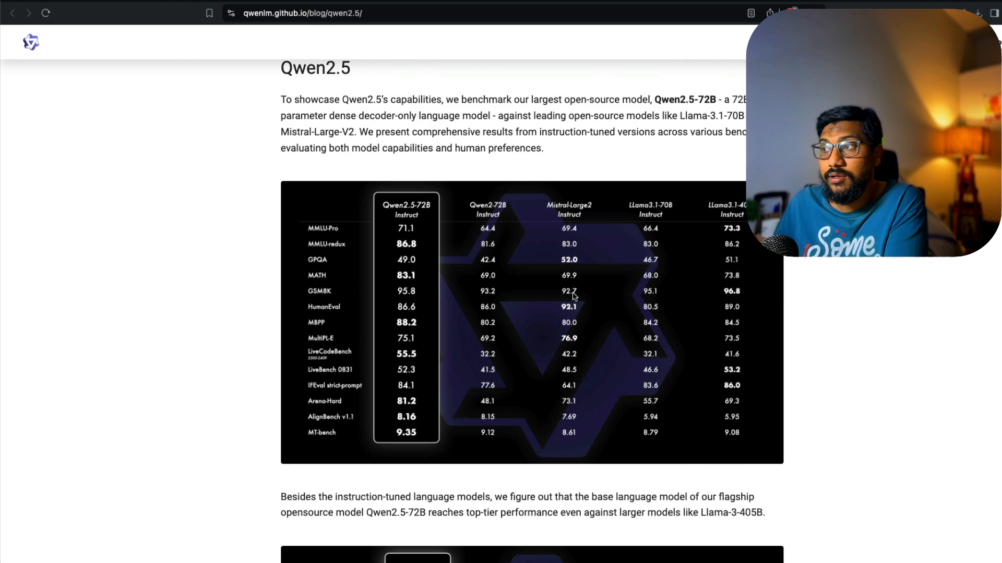
{"action": "mouse_move", "coordinate": [409, 299]}
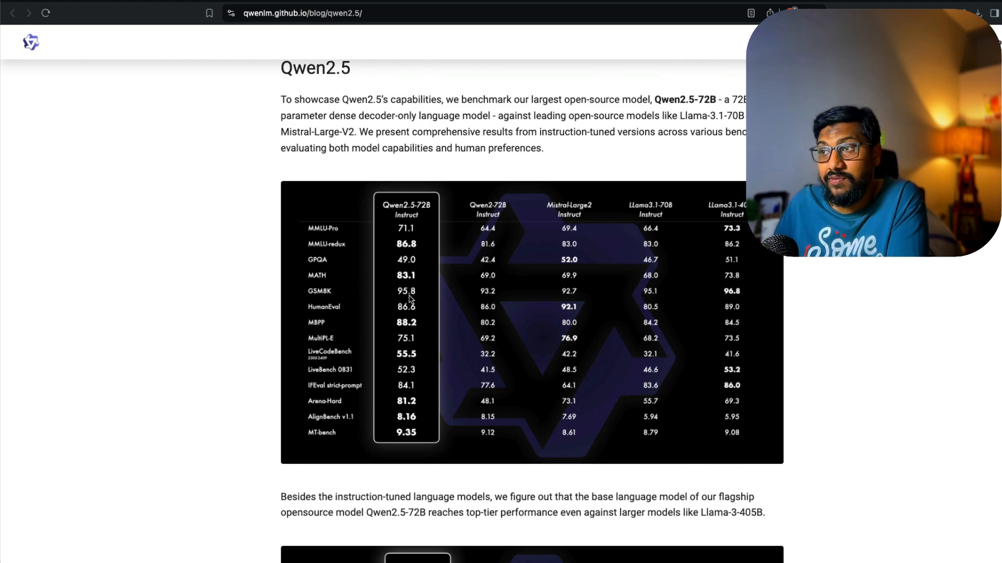
{"action": "mouse_move", "coordinate": [574, 295]}
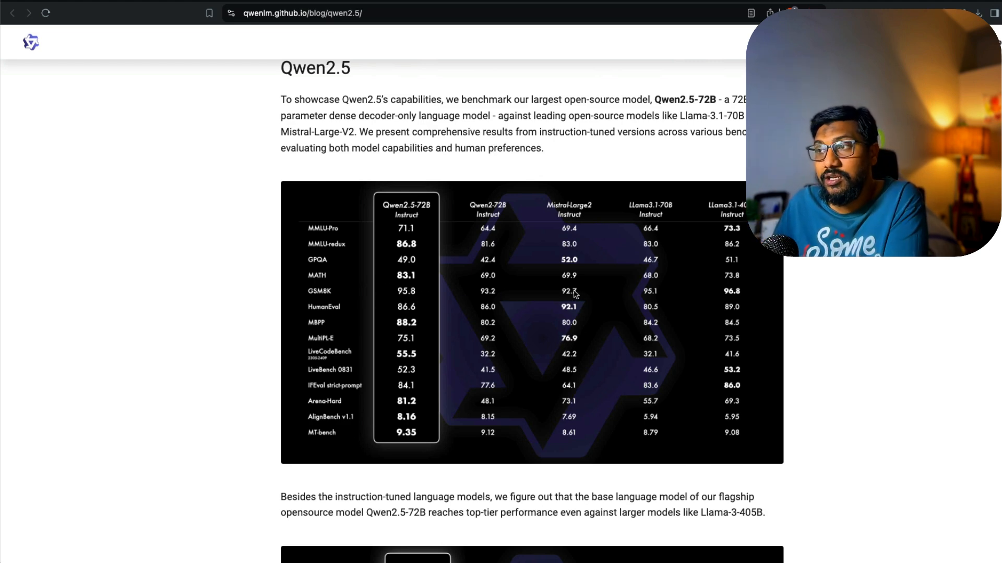
{"action": "mouse_move", "coordinate": [421, 343]}
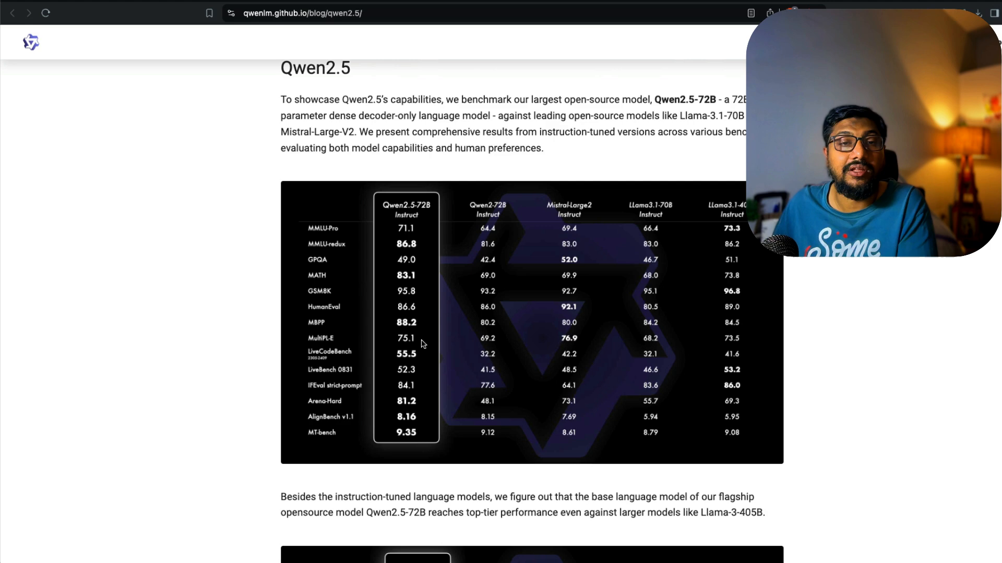
{"action": "mouse_move", "coordinate": [447, 325]}
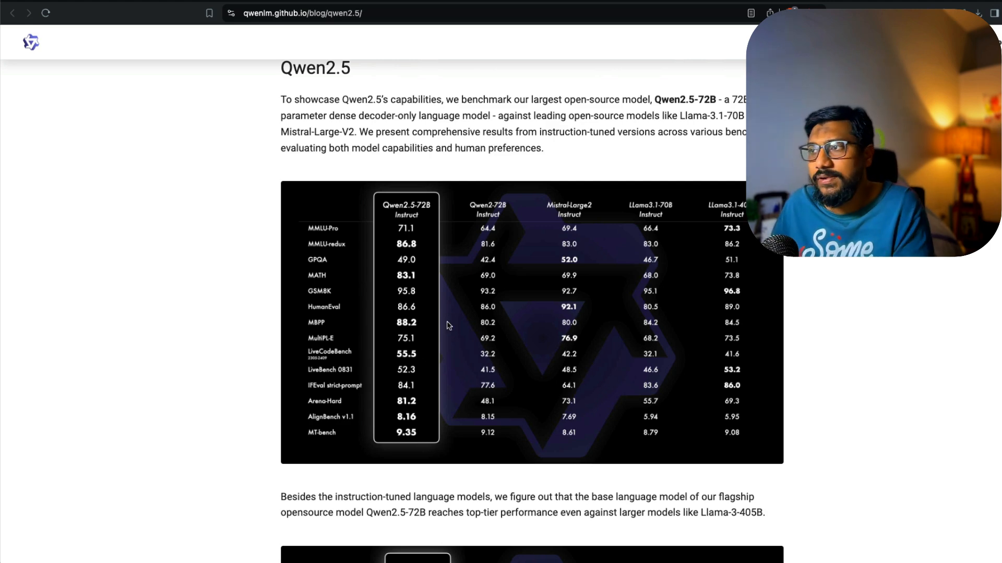
{"action": "mouse_move", "coordinate": [421, 342]}
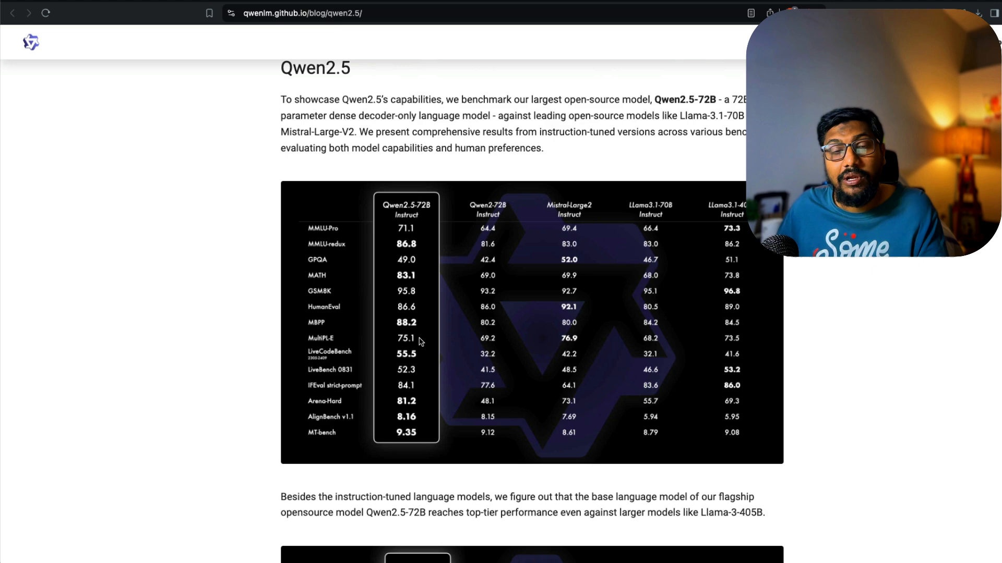
{"action": "scroll", "scroll_direction": "down", "scroll_amount": 3}
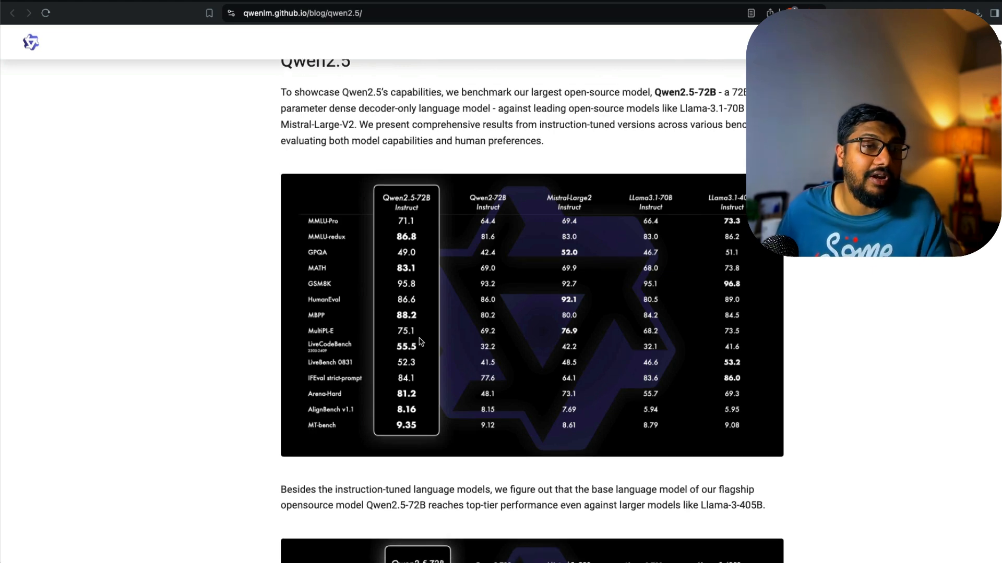
{"action": "scroll", "scroll_direction": "down", "scroll_amount": 3}
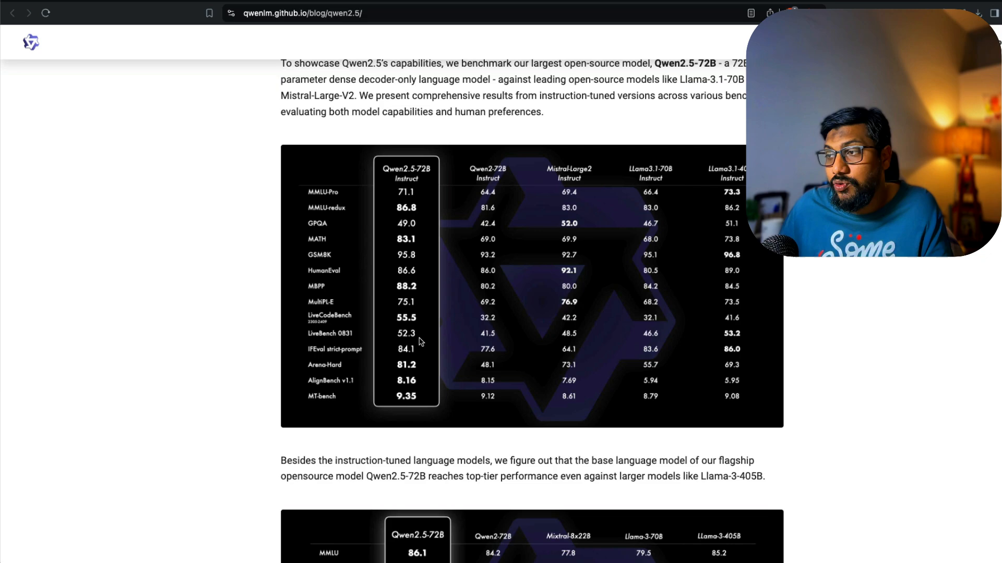
{"action": "scroll", "scroll_direction": "down", "scroll_amount": 3}
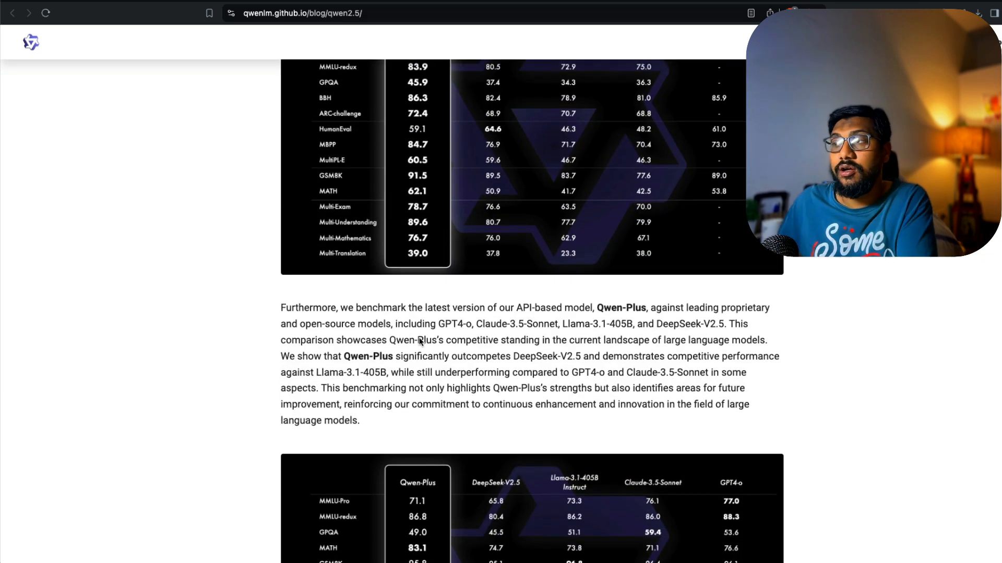
{"action": "scroll", "scroll_direction": "down", "scroll_amount": 3}
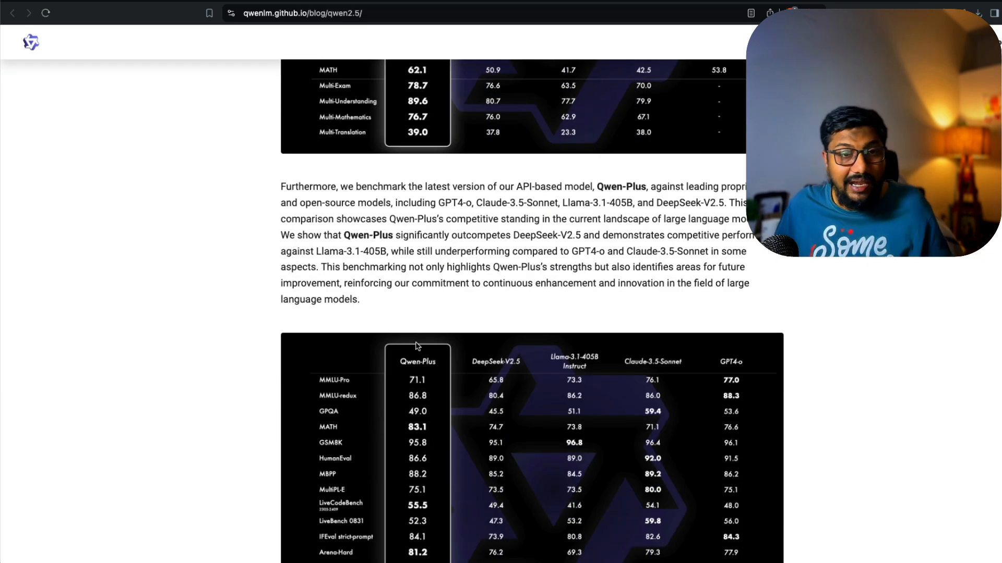
- Continue past the Qwen2.5-Coder and Math charts down to 'Develop with Qwen2.5'
{"action": "scroll", "scroll_direction": "down", "scroll_amount": 3}
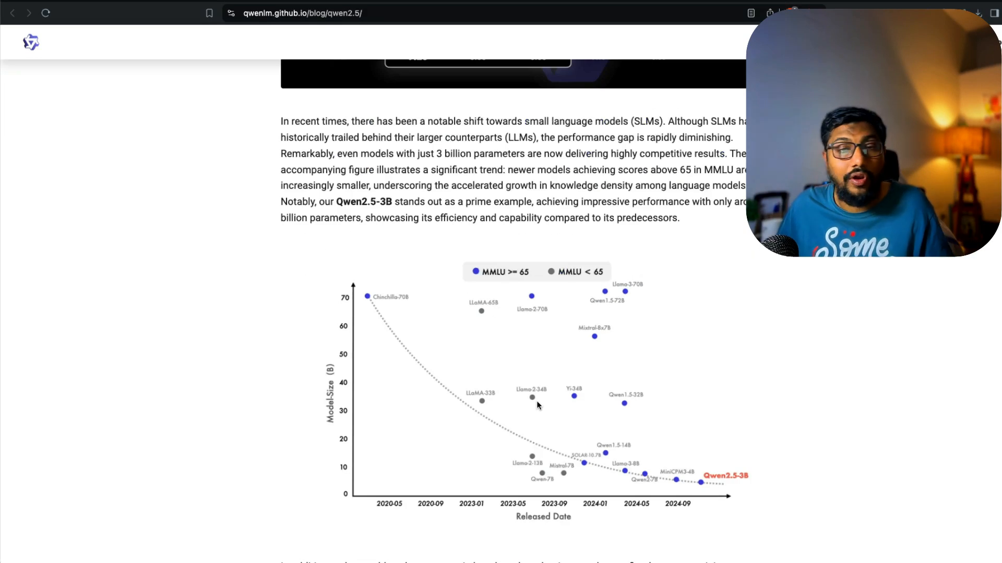
{"action": "scroll", "scroll_direction": "down", "scroll_amount": 3}
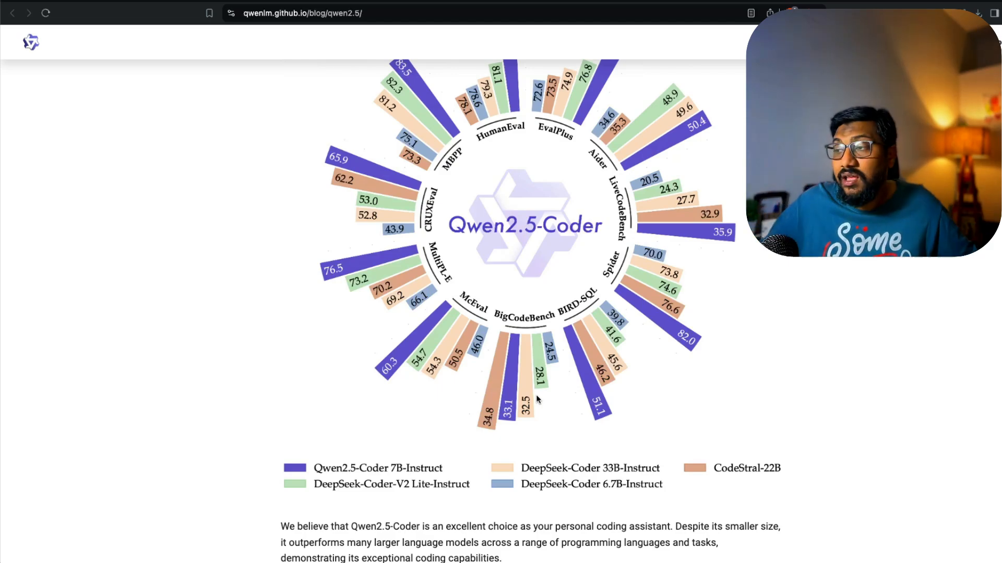
{"action": "scroll", "scroll_direction": "down", "scroll_amount": 3}
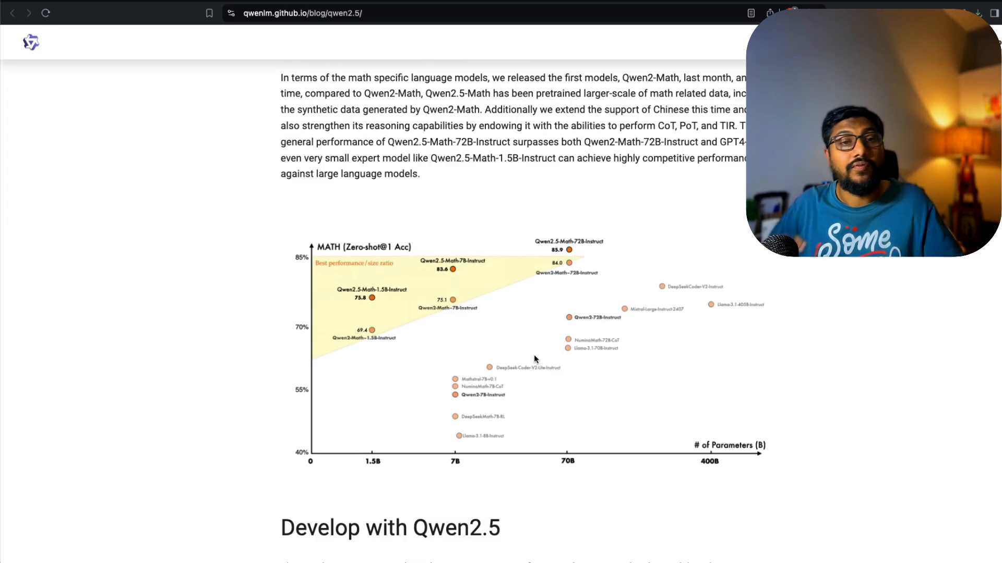
{"action": "scroll", "scroll_direction": "down", "scroll_amount": 3}
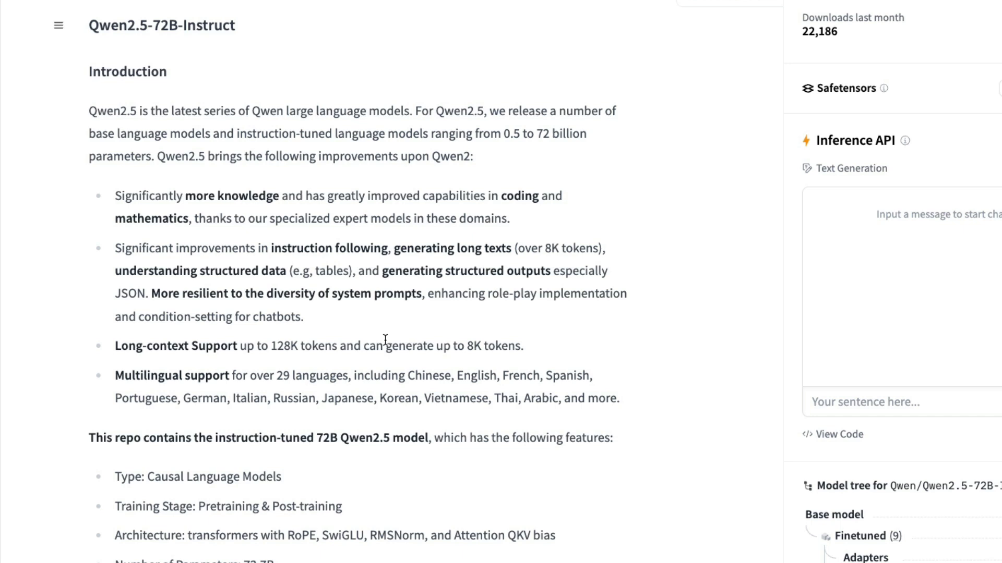
{"action": "mouse_move", "coordinate": [385, 335]}
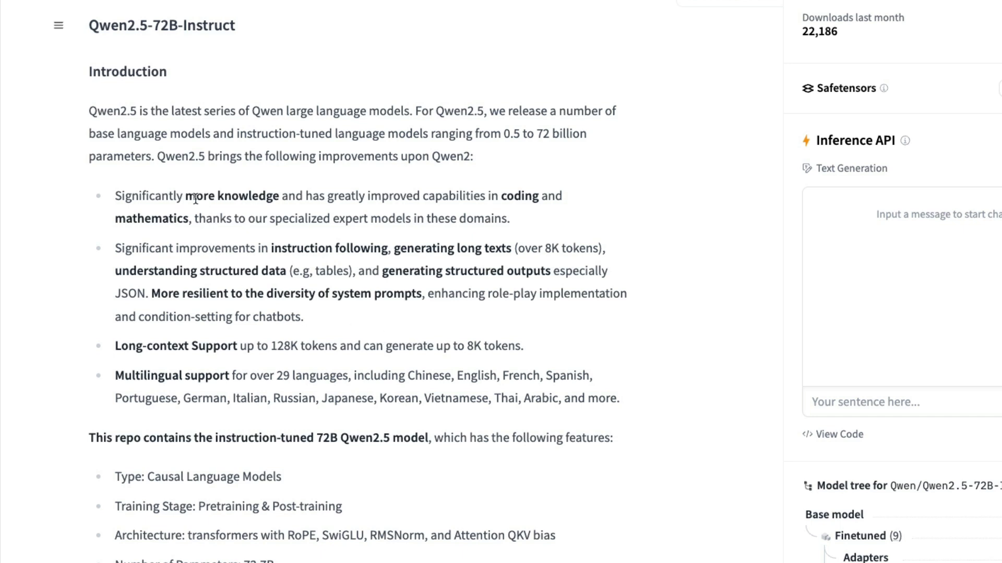
{"action": "mouse_move", "coordinate": [274, 198]}
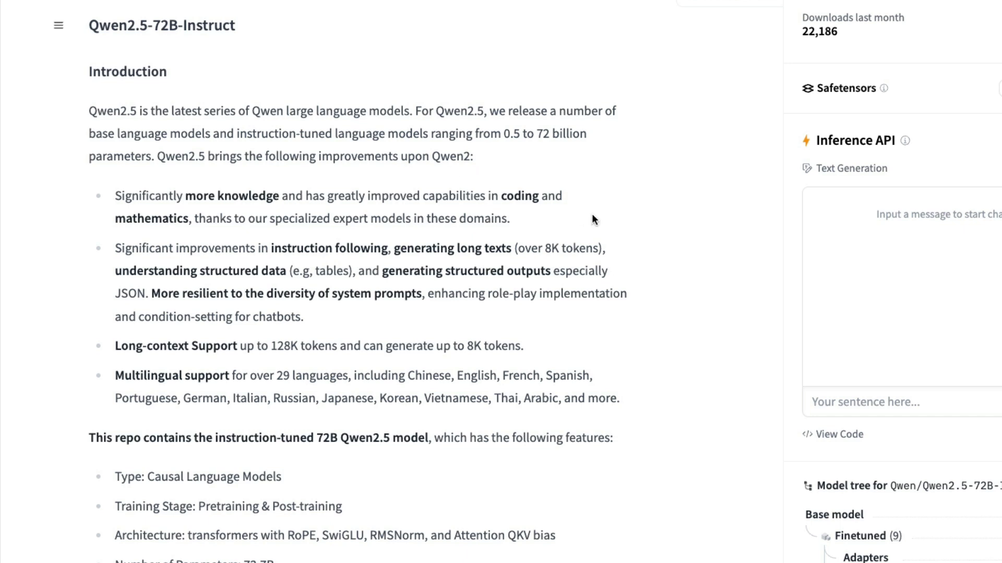
{"action": "mouse_move", "coordinate": [541, 237]}
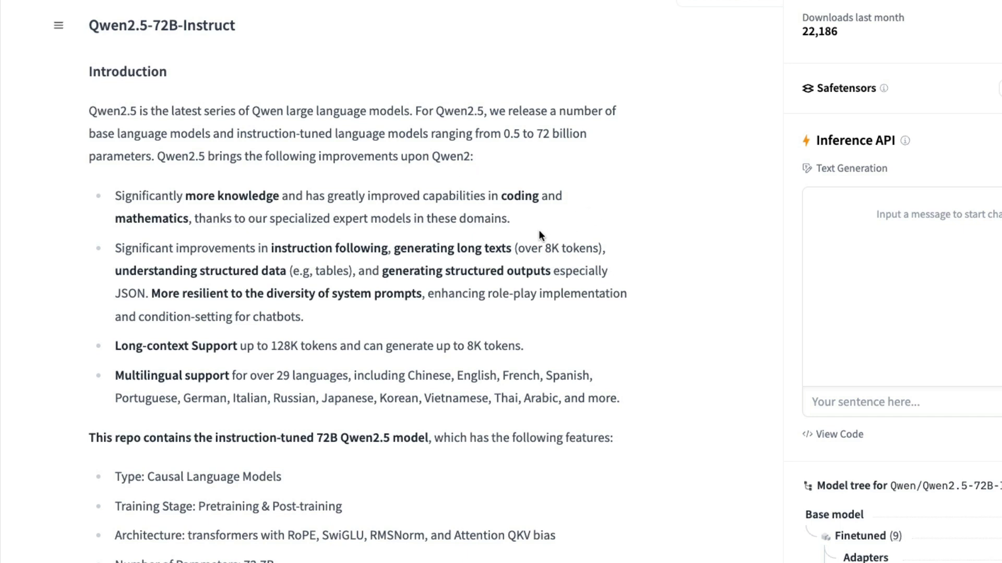
{"action": "mouse_move", "coordinate": [313, 147]}
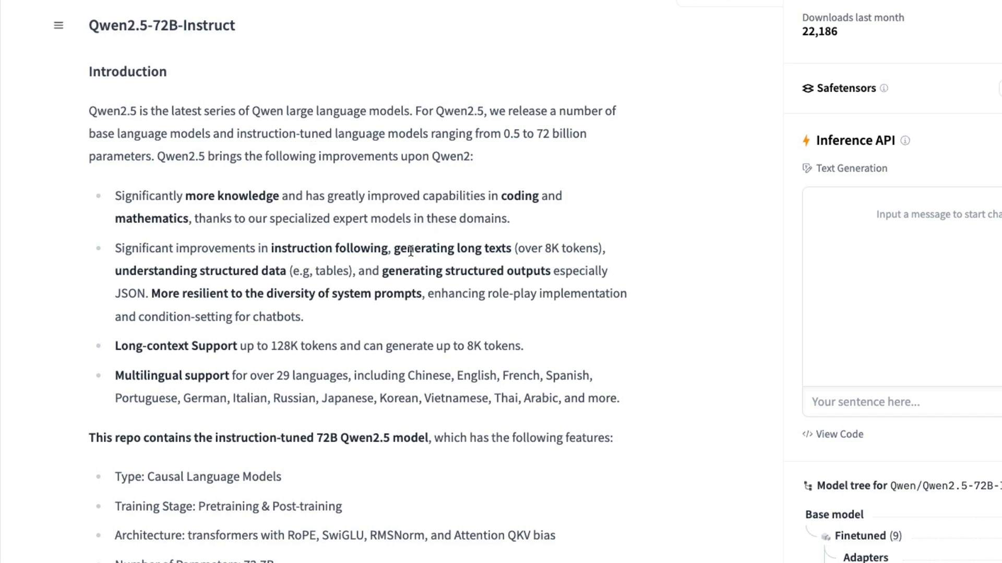
{"action": "mouse_move", "coordinate": [601, 248]}
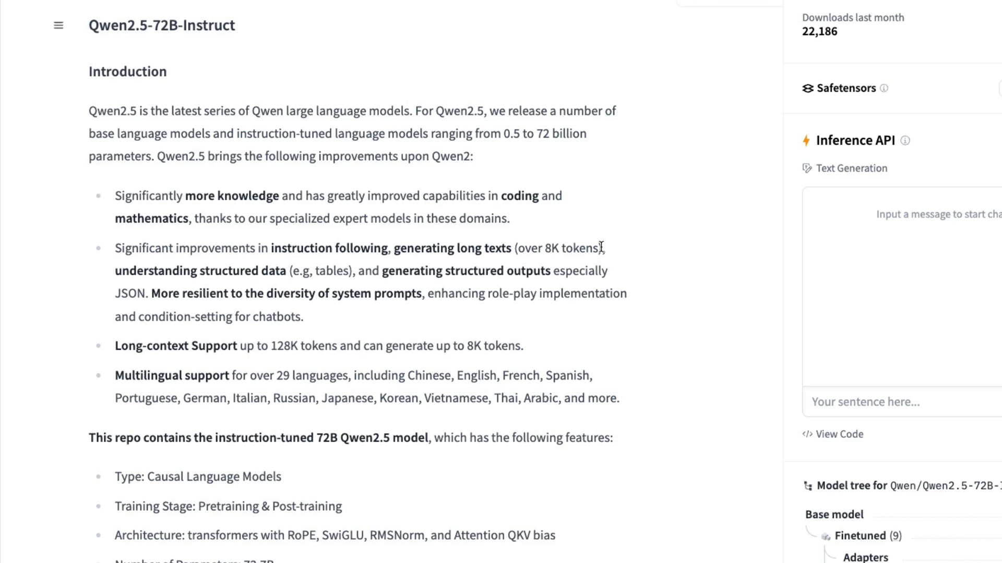
{"action": "mouse_move", "coordinate": [293, 244]}
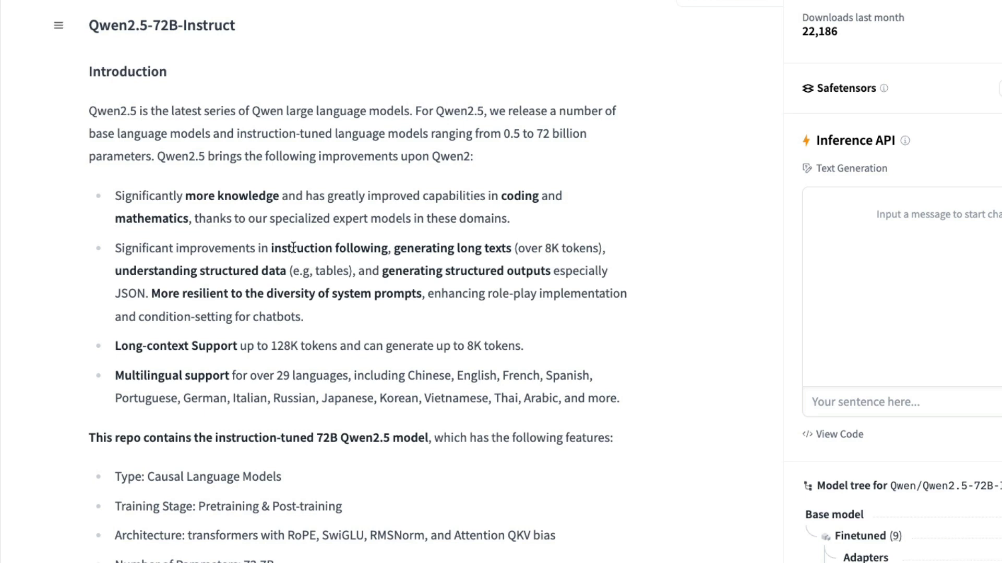
{"action": "mouse_move", "coordinate": [163, 309]}
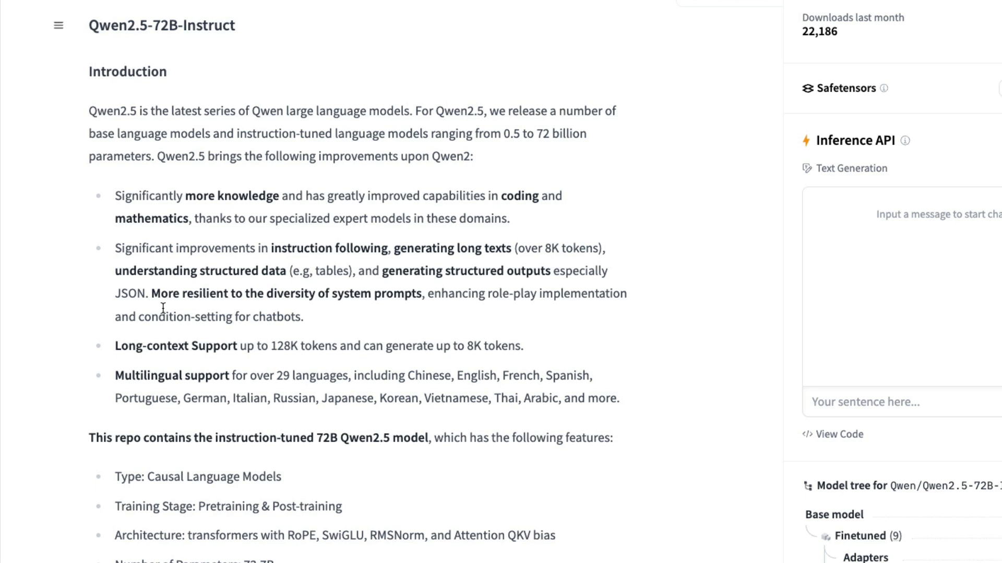
{"action": "mouse_move", "coordinate": [260, 310]}
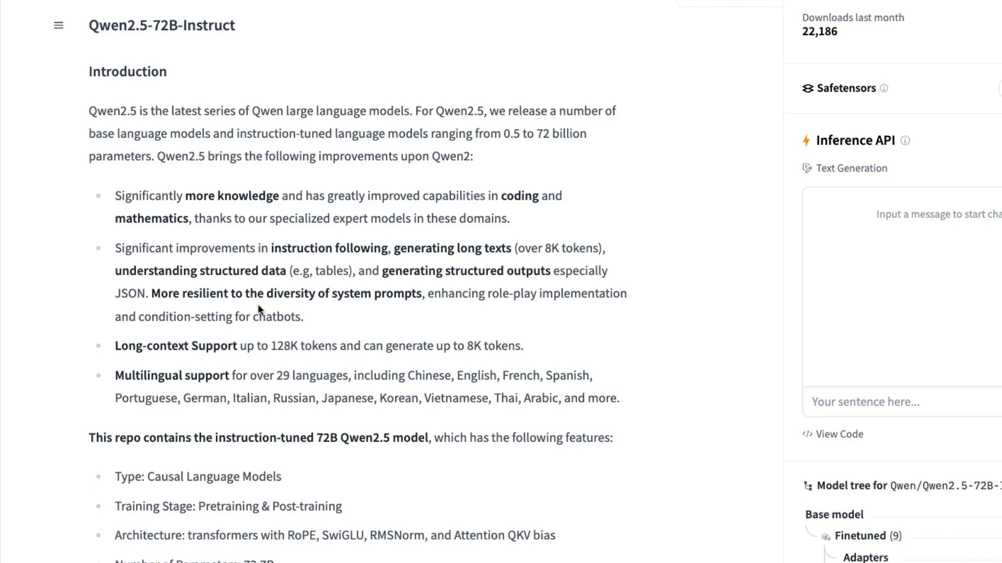
{"action": "mouse_move", "coordinate": [260, 294]}
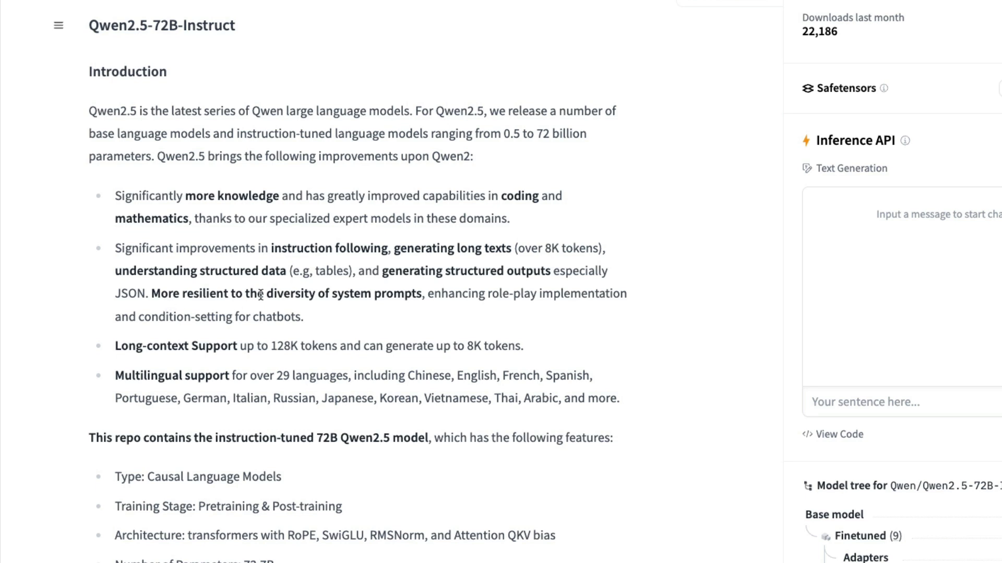
{"action": "mouse_move", "coordinate": [289, 288]}
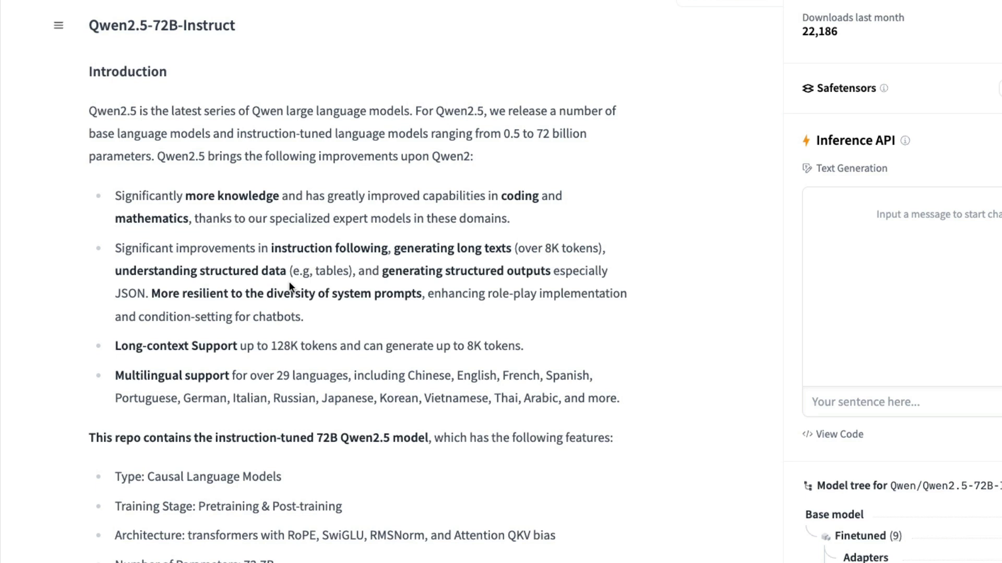
{"action": "mouse_move", "coordinate": [282, 301]}
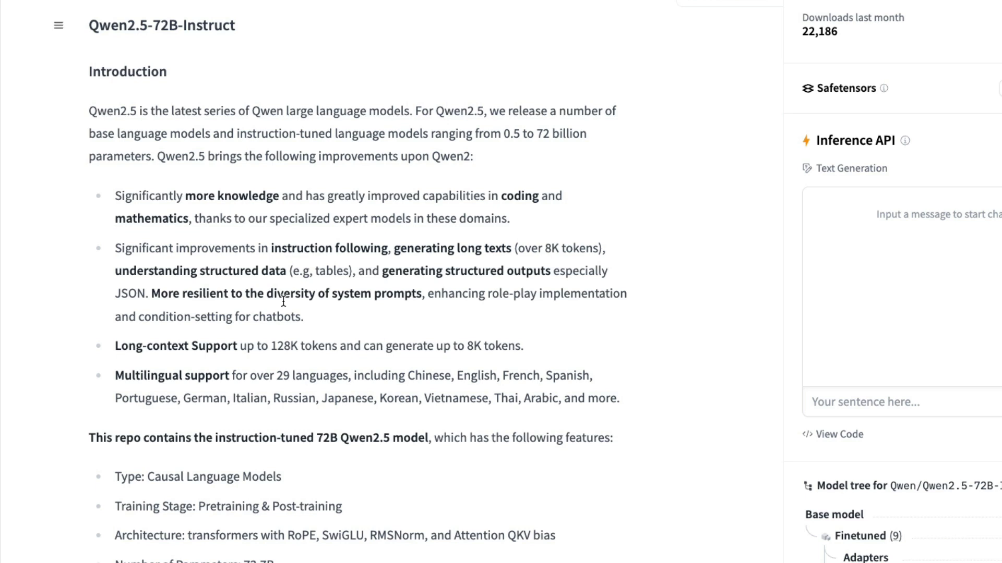
{"action": "mouse_move", "coordinate": [314, 323]}
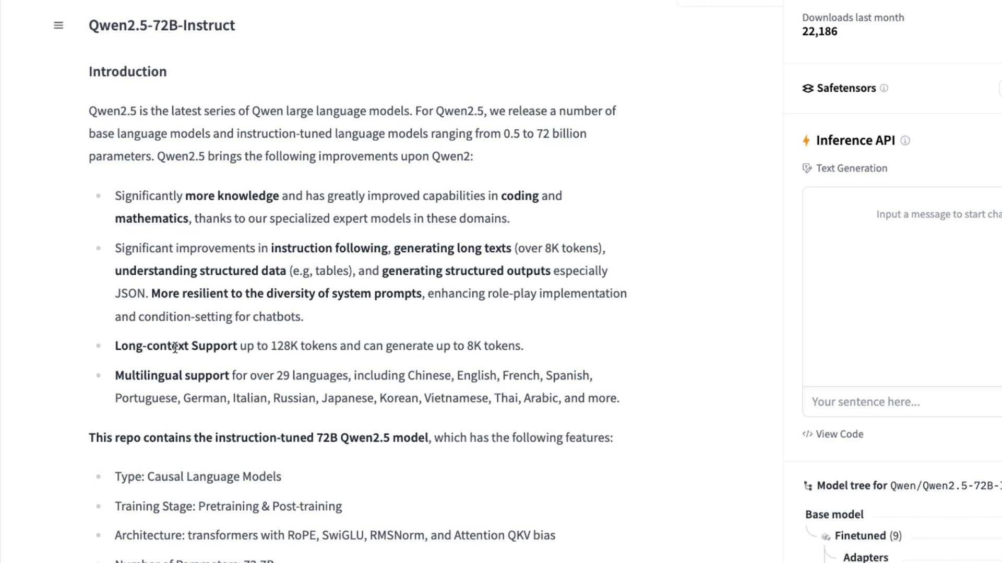
{"action": "mouse_move", "coordinate": [262, 345]}
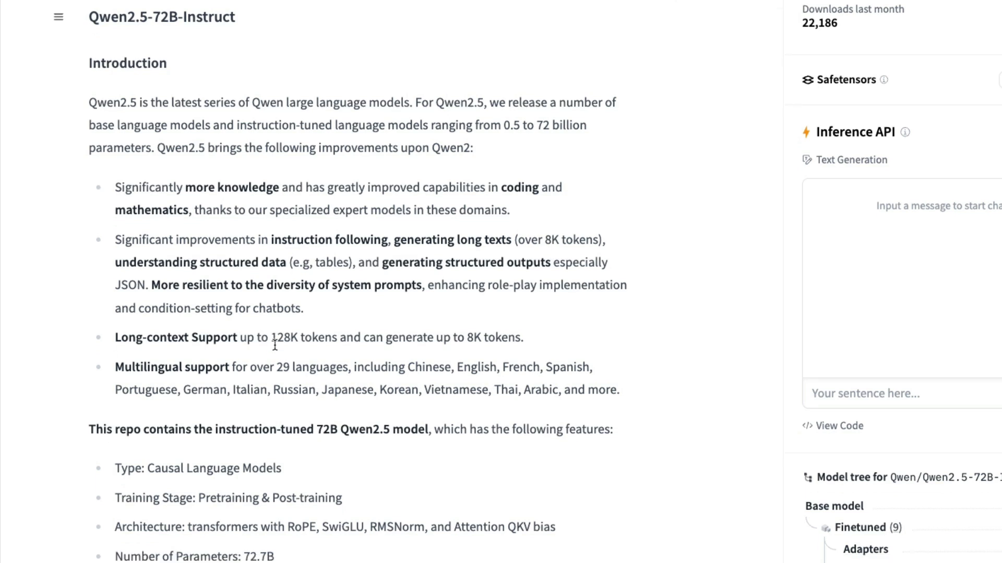
- Scroll the model card to the feature list, selecting 'English' in the languages list on the way
{"action": "scroll", "scroll_direction": "down", "scroll_amount": 3}
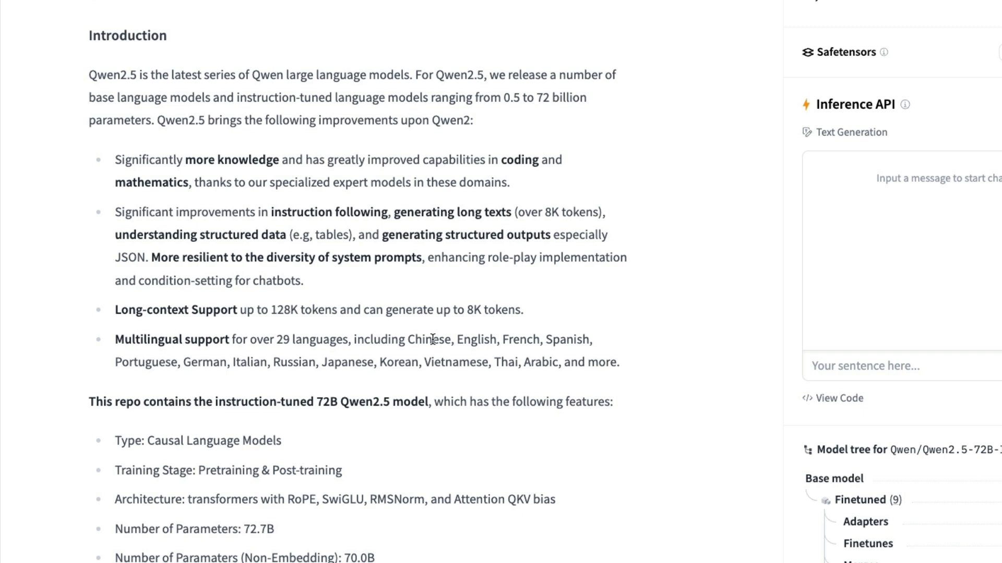
{"action": "double_click", "coordinate": [475, 339]}
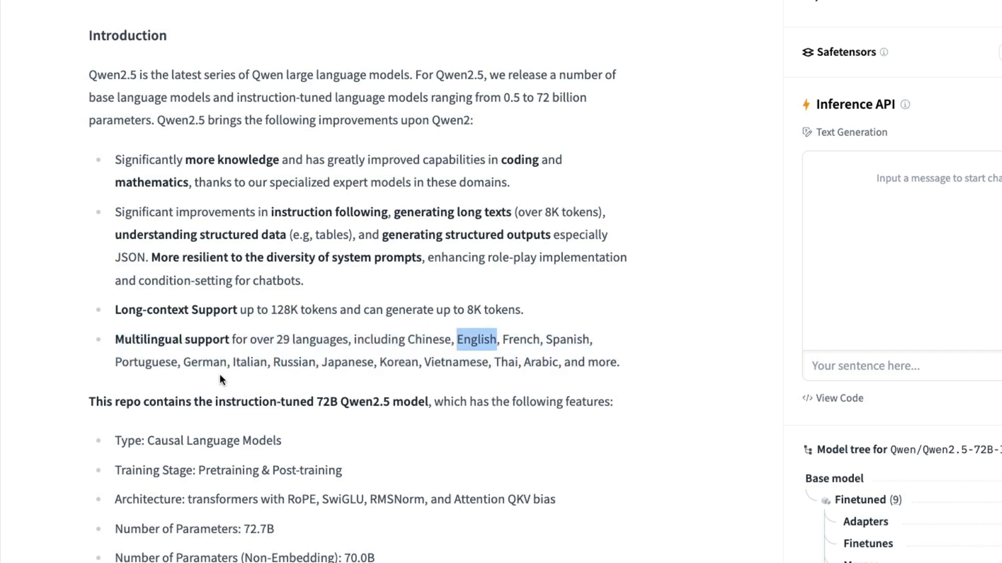
{"action": "mouse_move", "coordinate": [313, 369]}
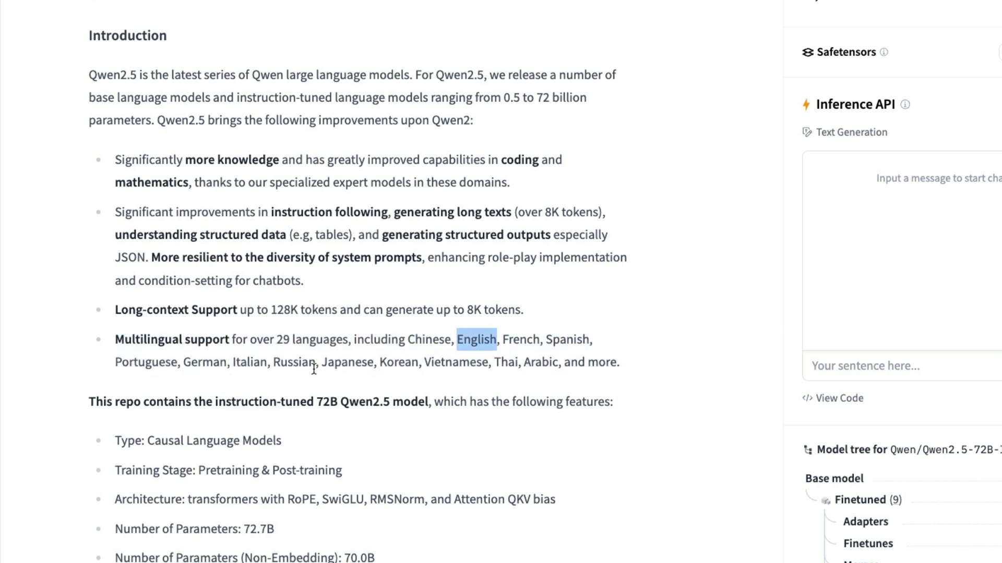
{"action": "mouse_move", "coordinate": [497, 366]}
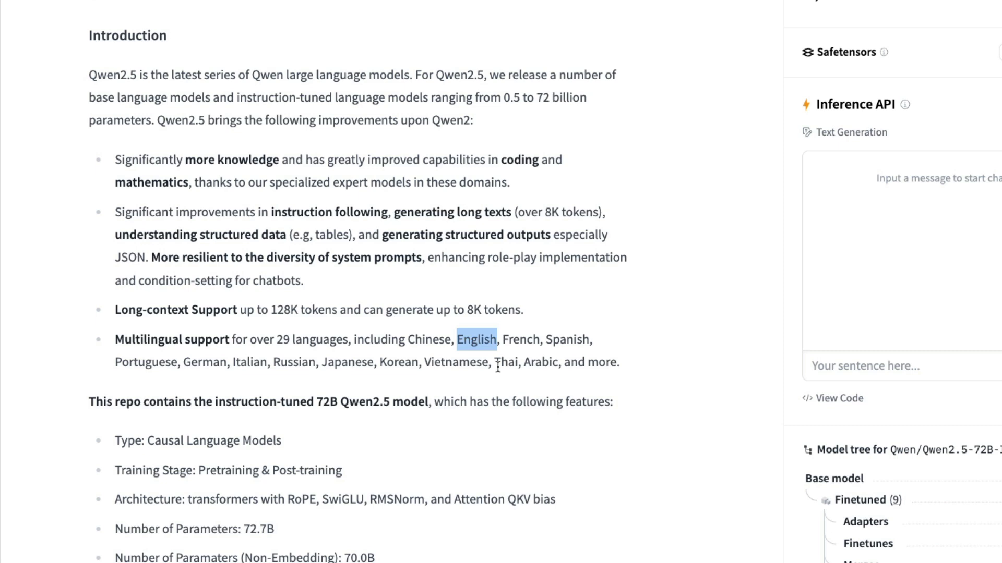
{"action": "scroll", "scroll_direction": "down", "scroll_amount": 3}
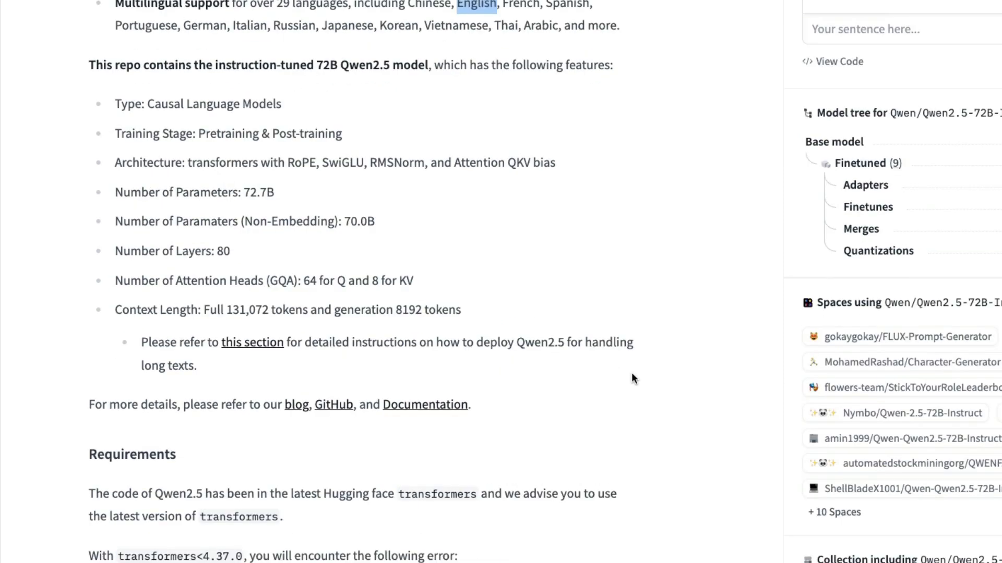